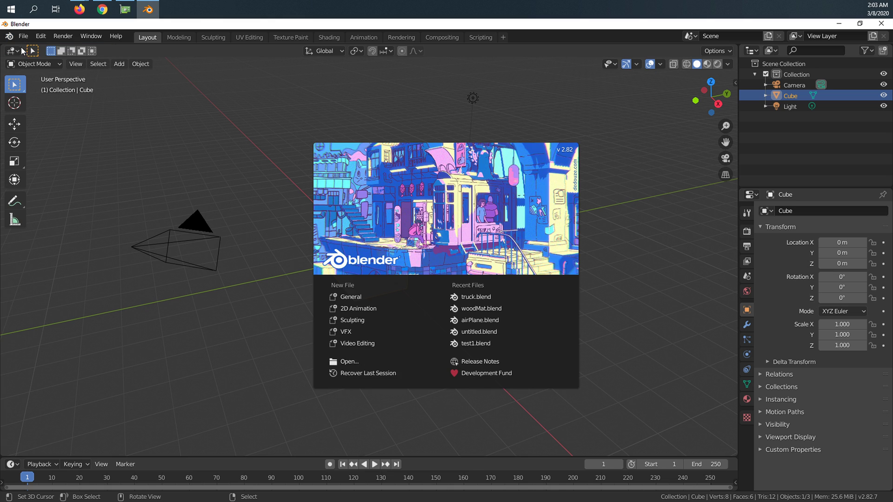
mouse_move(312, 214)
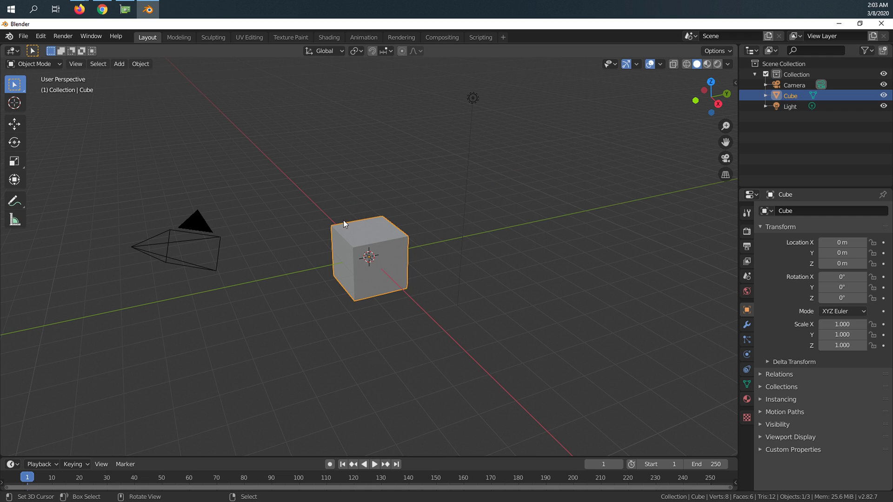
Orbit the viewport around the default scene before removing the cube.
drag(341, 224, 435, 250)
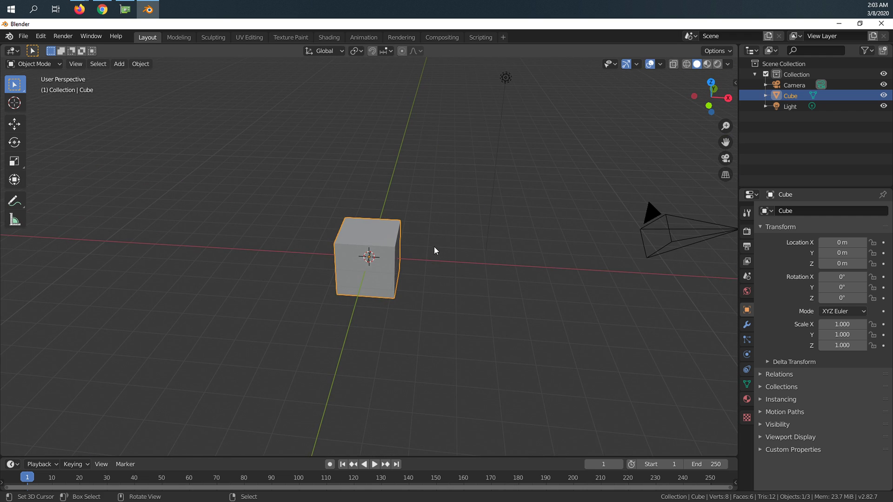
drag(435, 250, 460, 295)
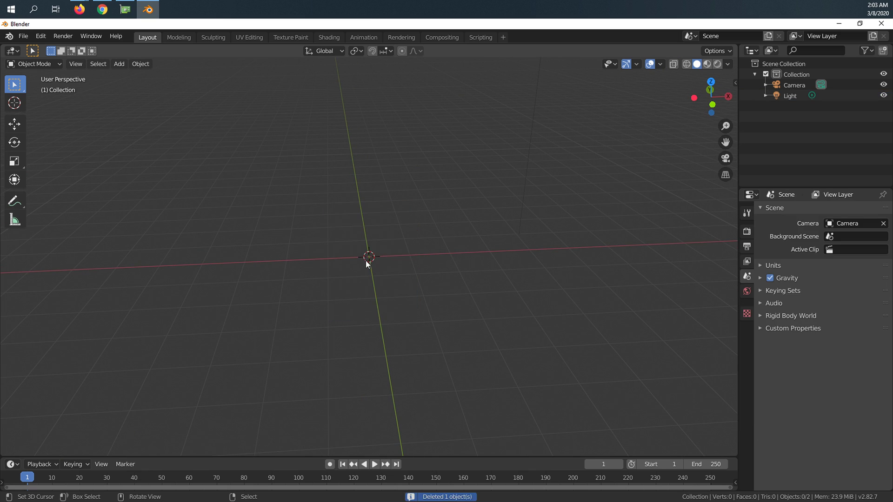
Add a Plane mesh and apply Quick Smoke to wrap it in a smoke domain.
click(118, 64)
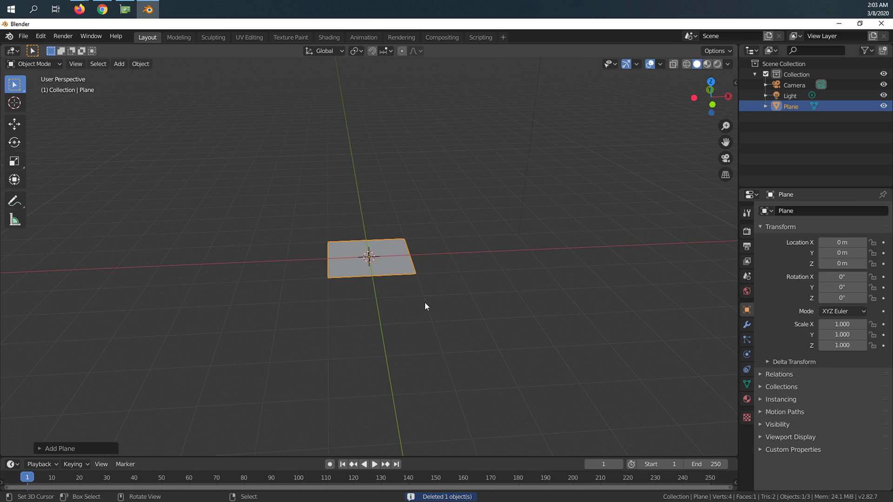
click(140, 63)
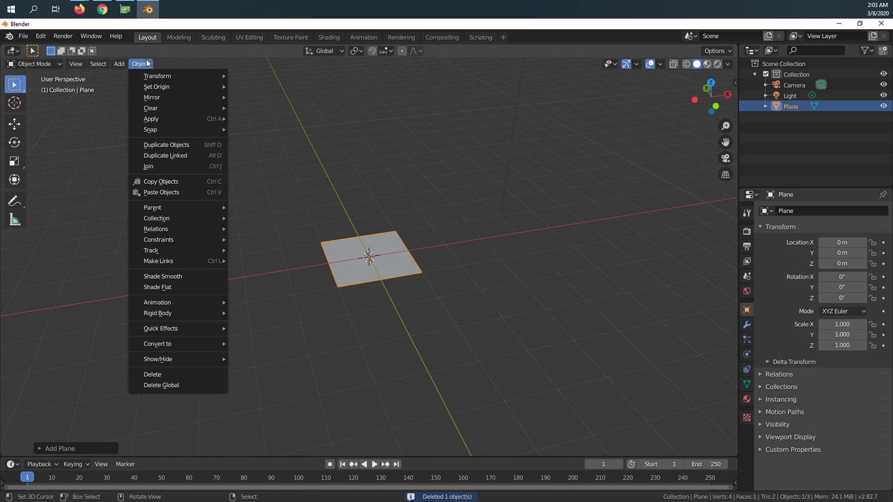
mouse_move(174, 335)
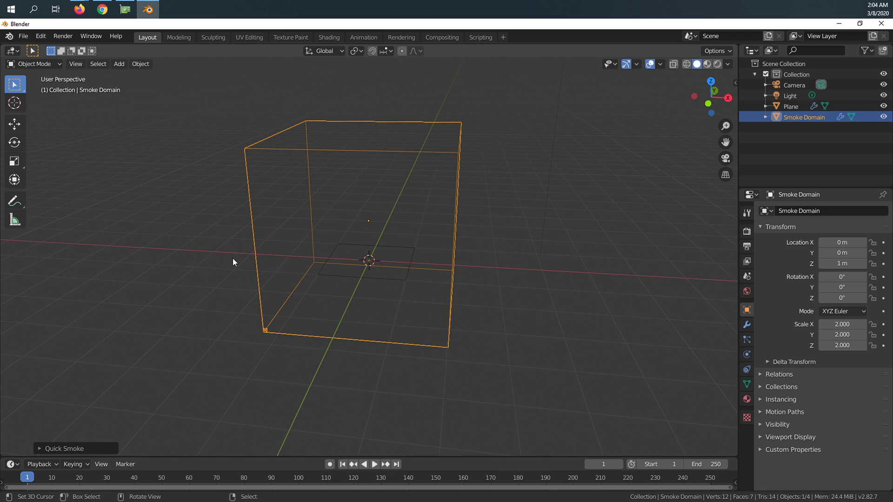
click(373, 464)
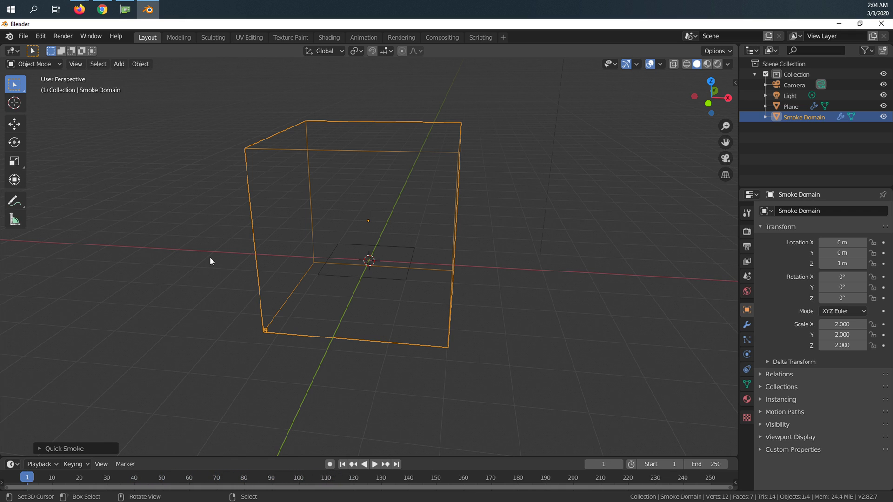
mouse_move(613, 283)
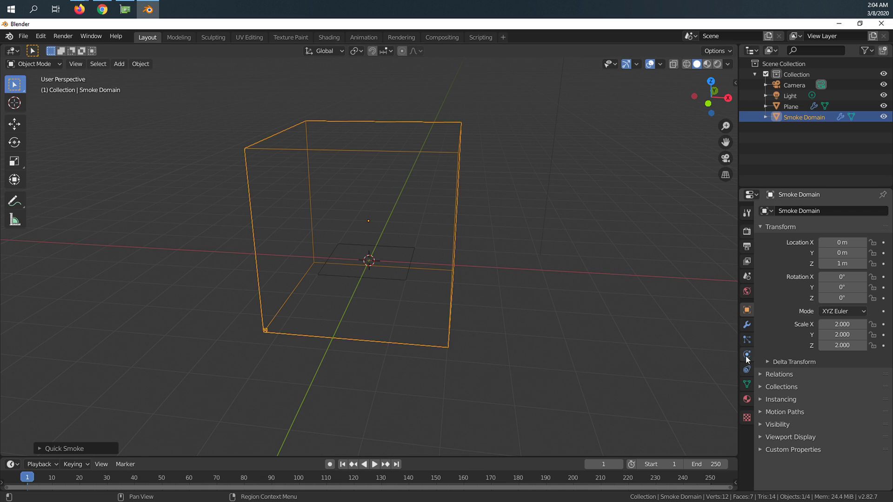
In the domain's Physics fluid settings, set the Cache Type to Replay.
click(747, 355)
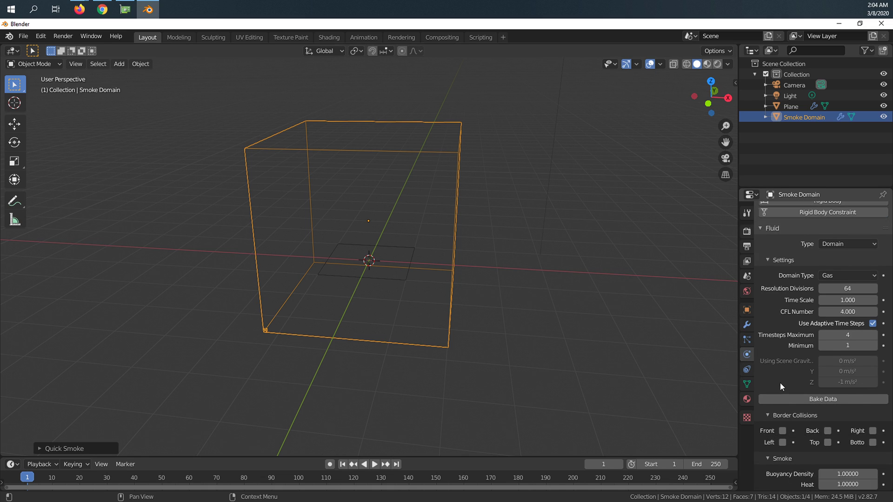
scroll(down, 3)
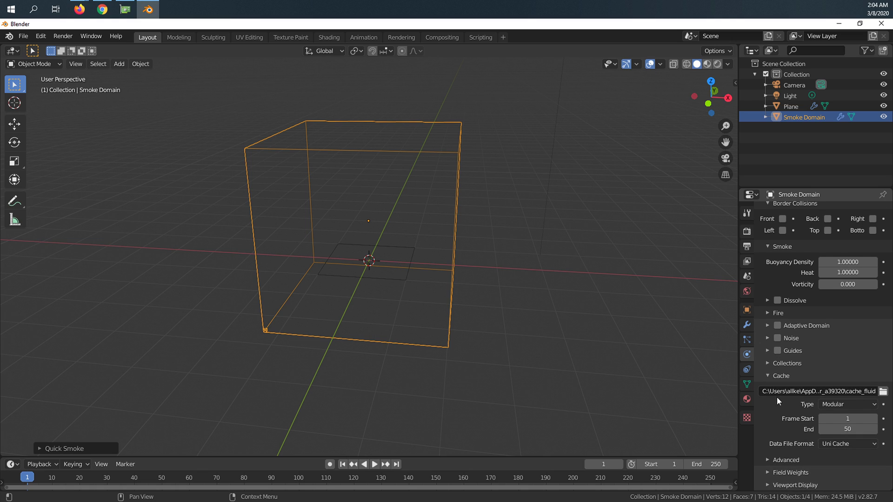
mouse_move(785, 385)
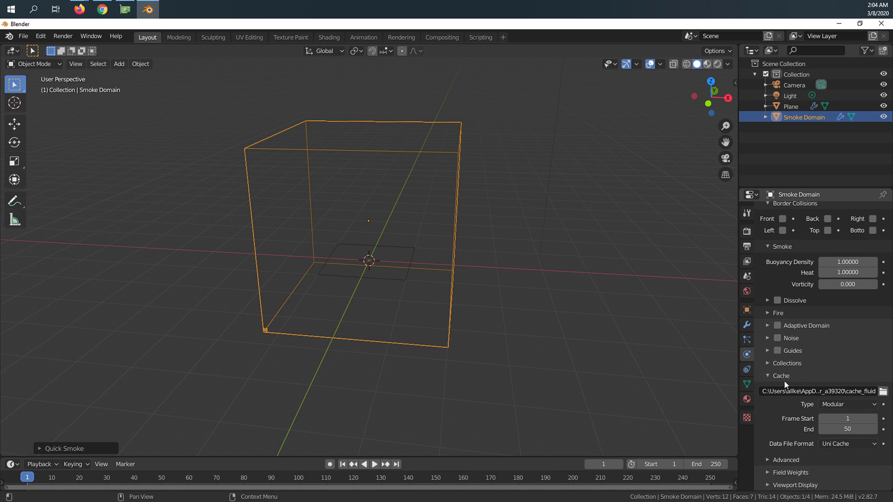
click(847, 405)
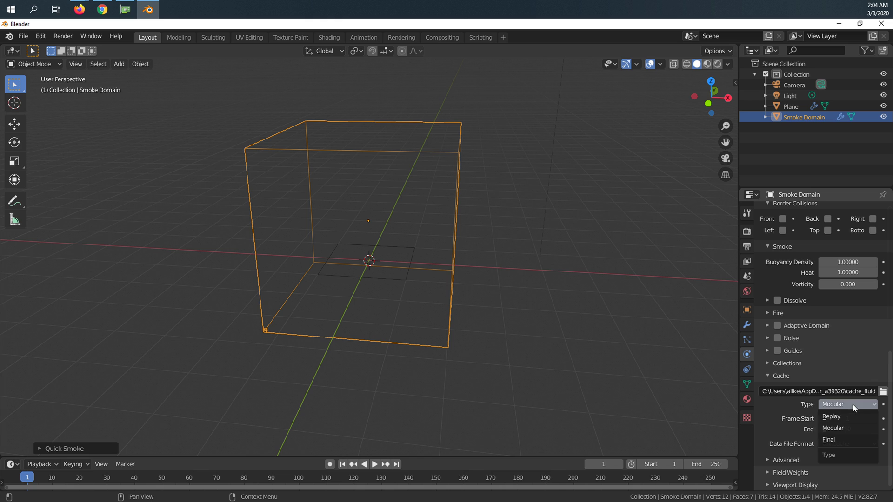
click(830, 417)
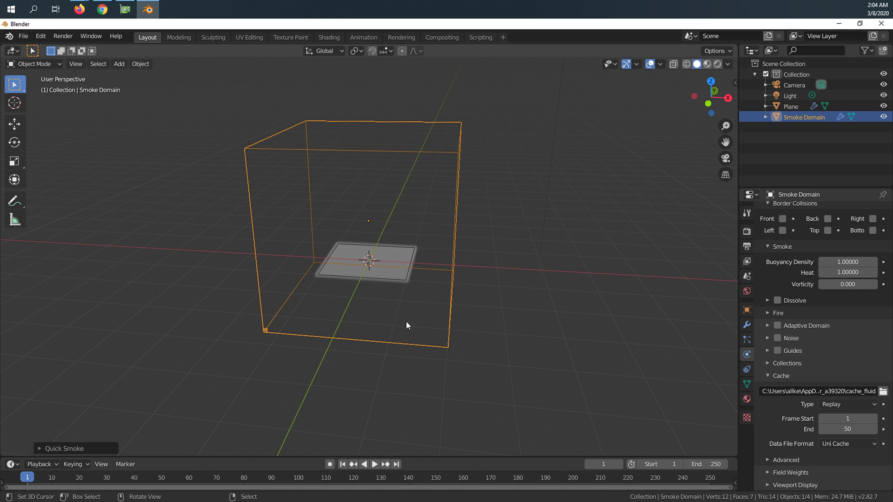
click(374, 464)
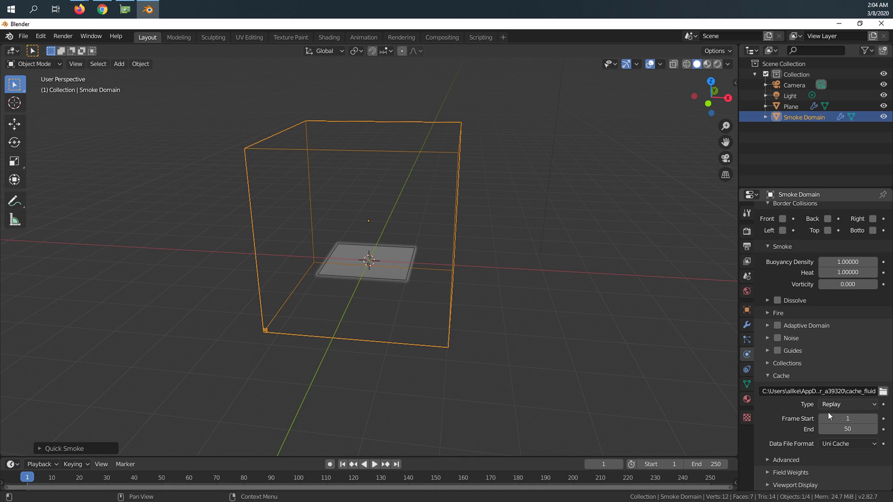
mouse_move(848, 428)
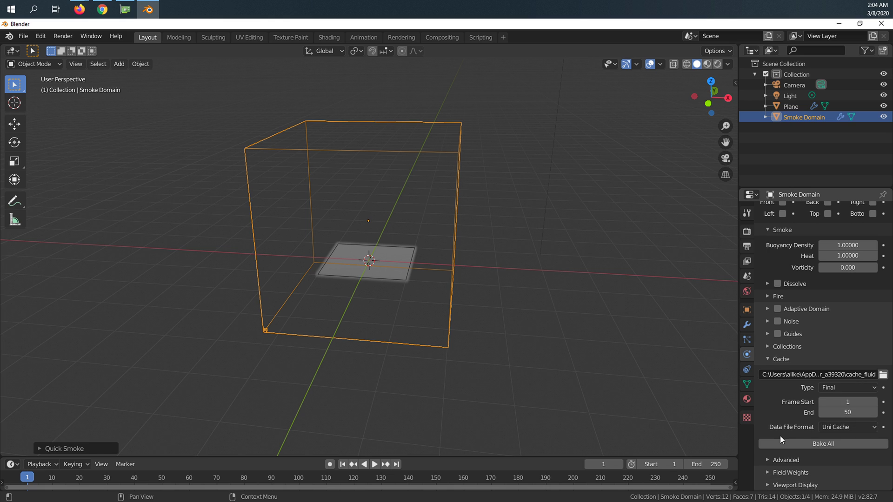
Bake All on the Final cache so the smoke simulation is baked for frames 1–50.
click(822, 443)
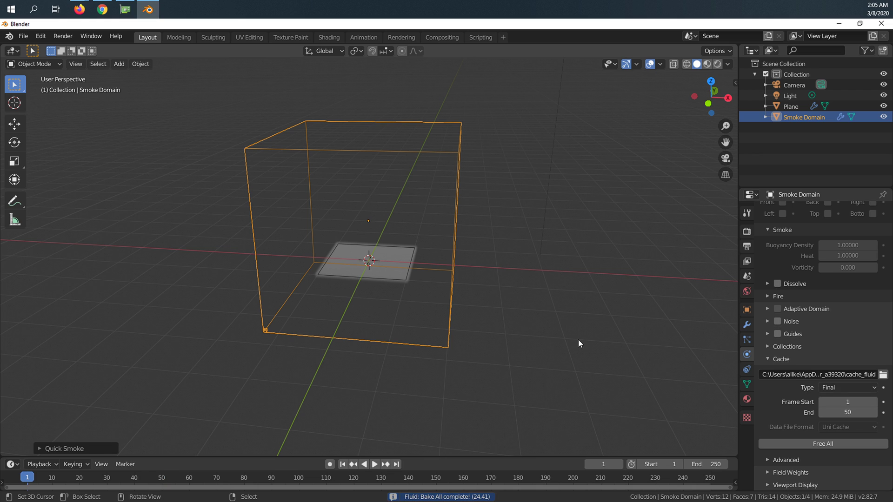
mouse_move(320, 337)
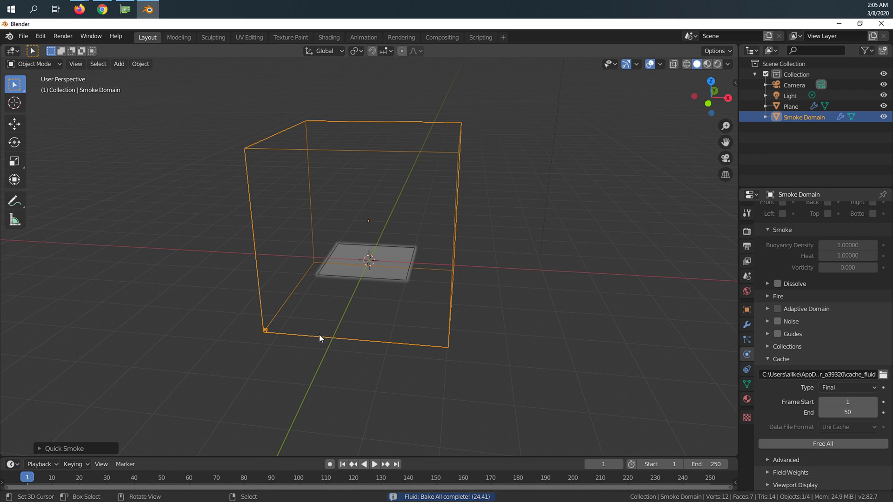
Play the baked smoke to a late frame, render the camera frame and close the render result.
click(374, 464)
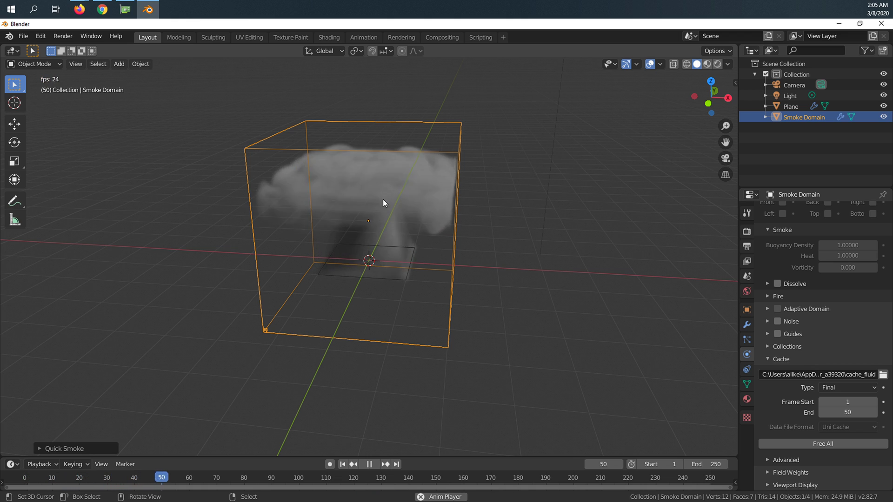
click(150, 477)
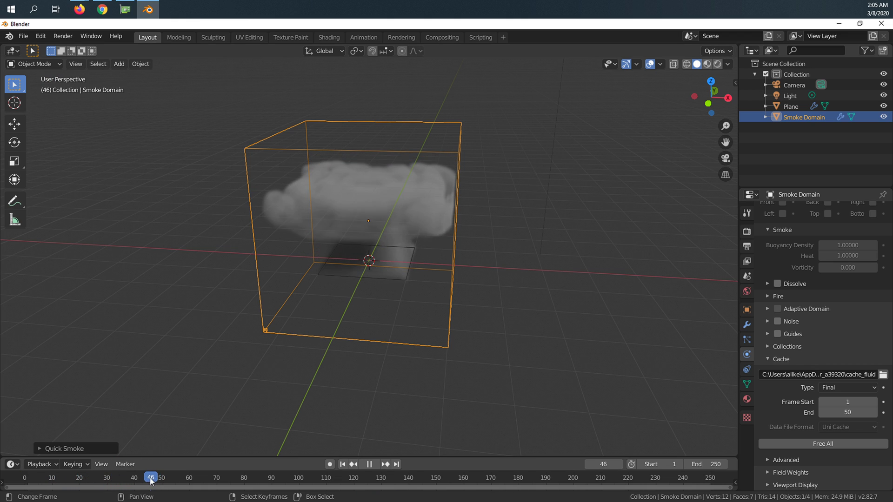
click(374, 464)
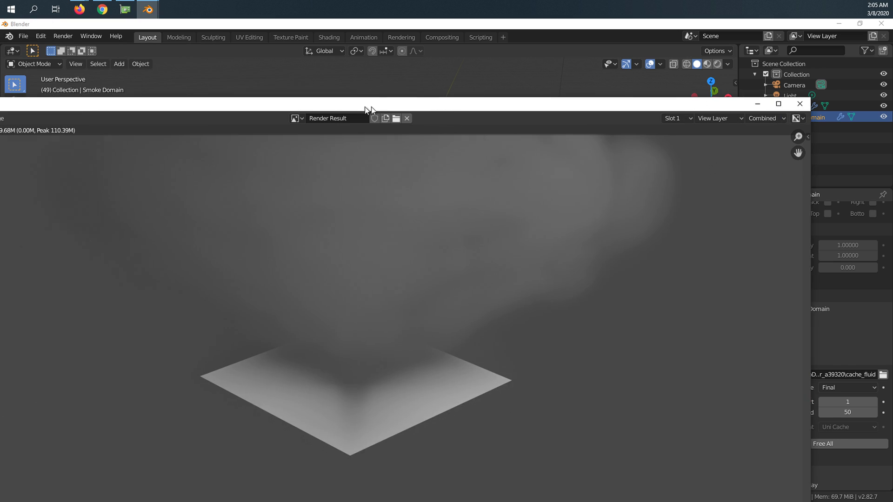
click(406, 118)
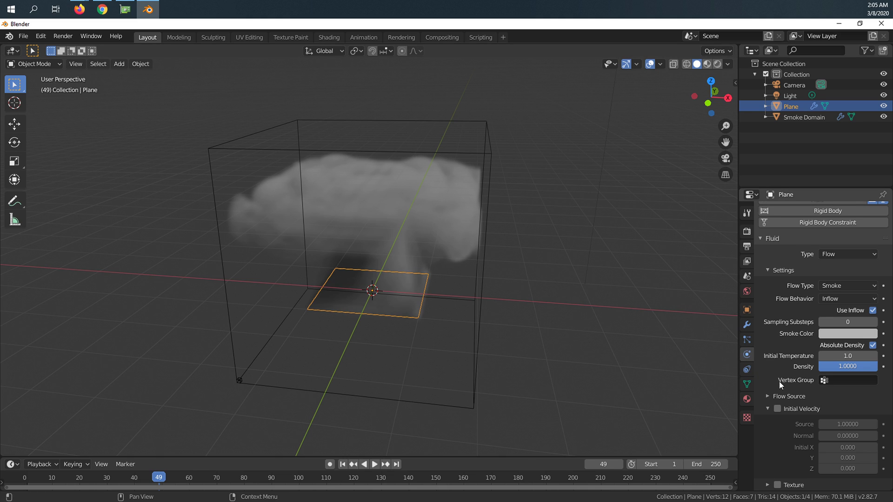
Set the Plane's Flow Type to Fire and replay the simulation from frame 0.
click(804, 117)
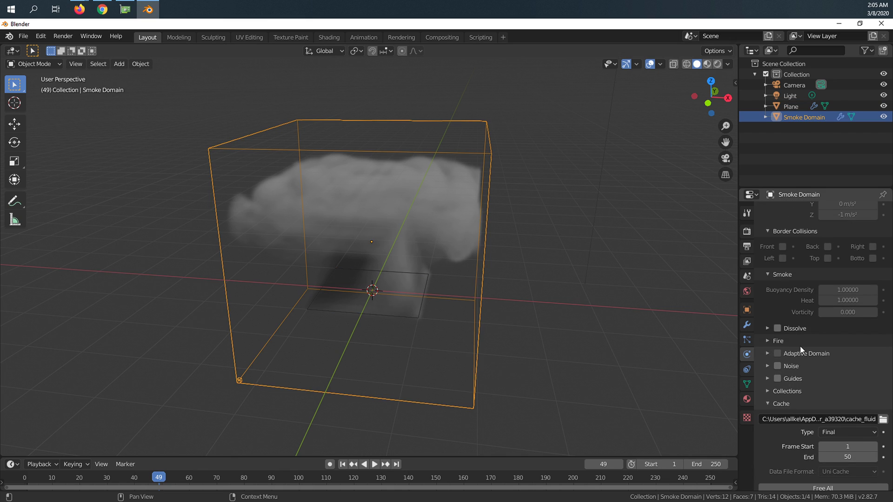
click(790, 106)
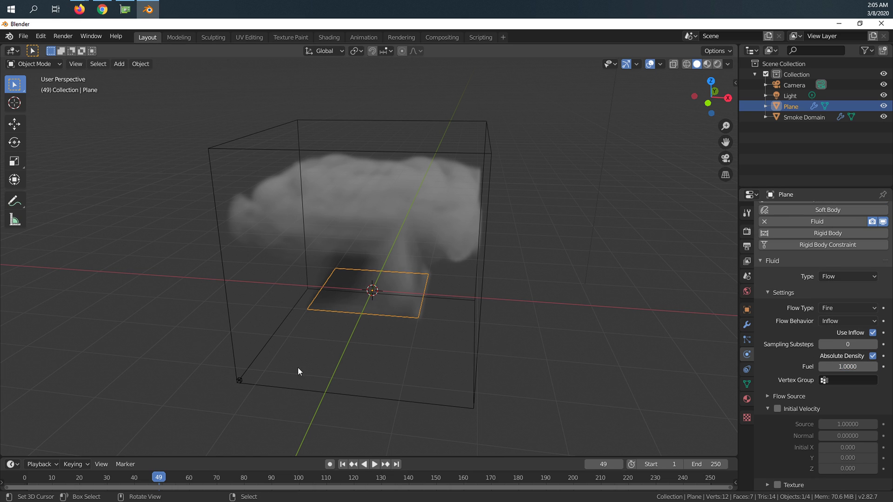
click(36, 477)
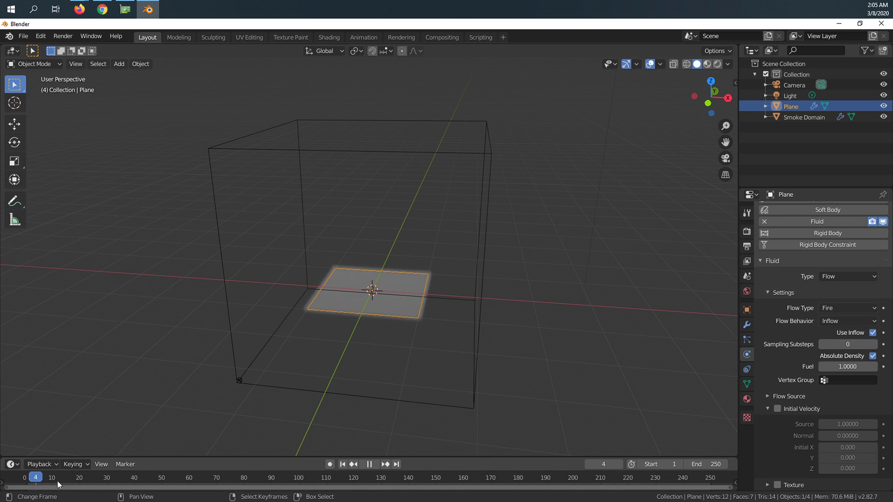
click(369, 464)
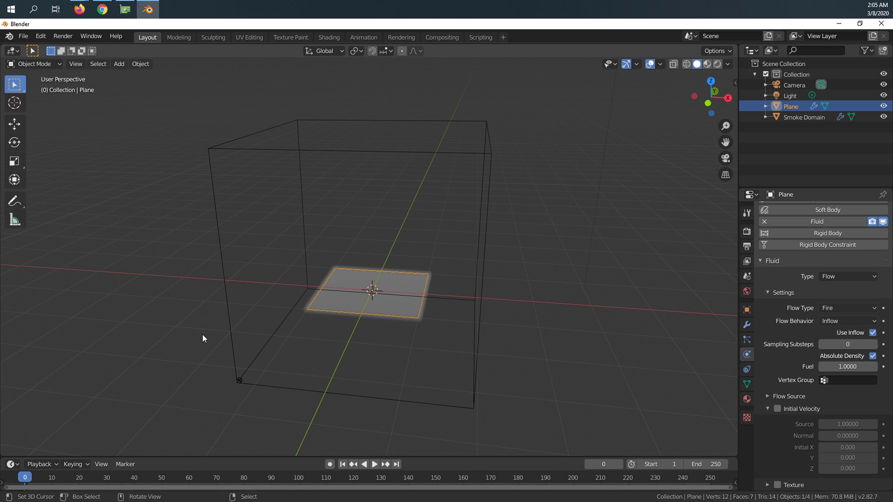
click(373, 464)
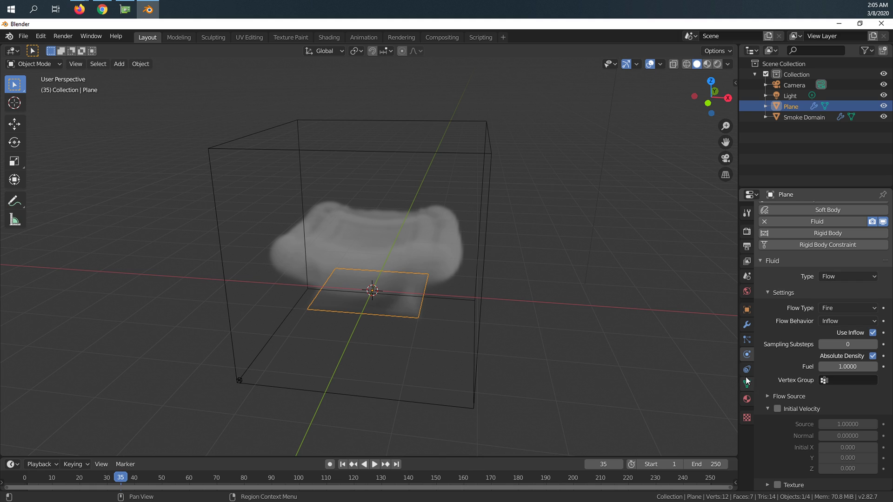
On the Smoke Domain, Free All baked data and switch the Cache Type back to Replay.
click(804, 117)
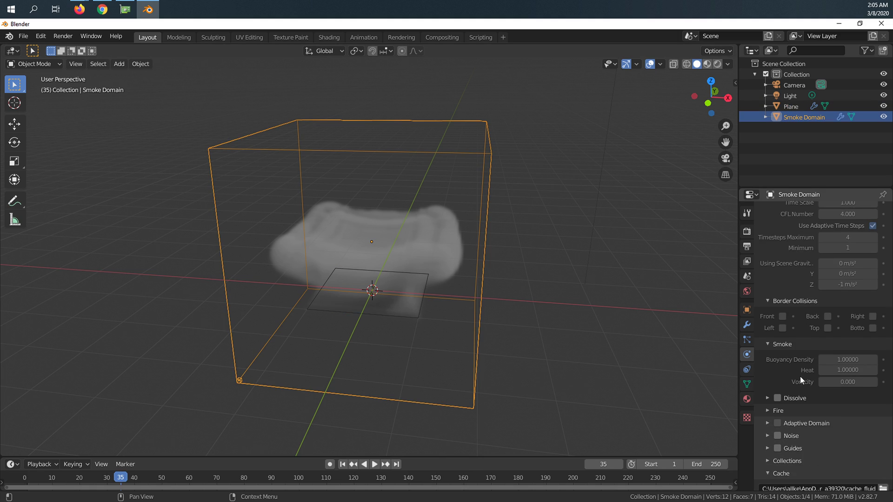
scroll(down, 3)
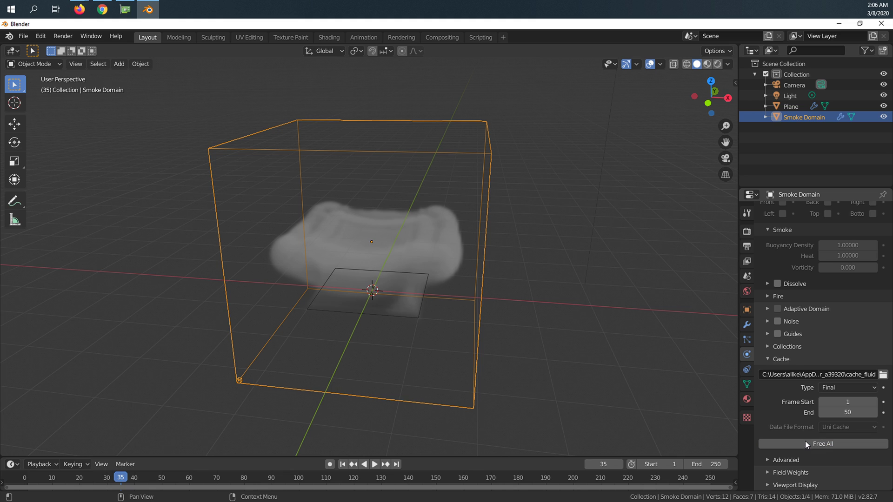
click(822, 444)
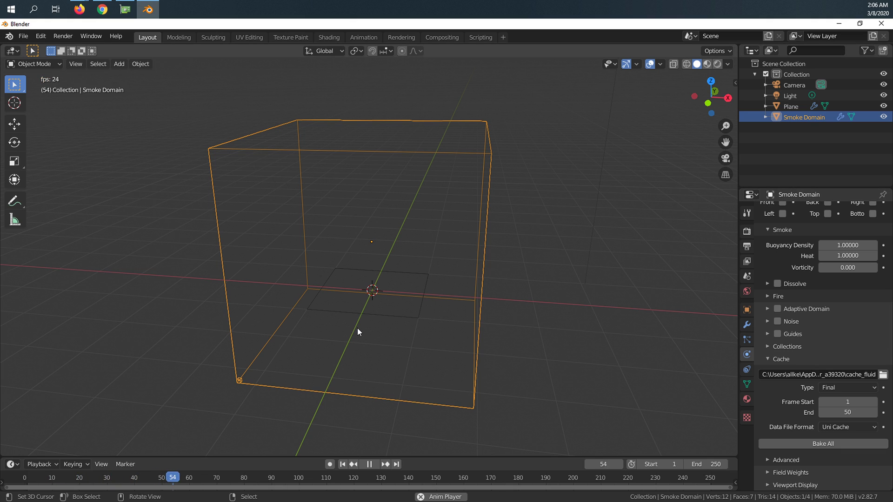
click(845, 387)
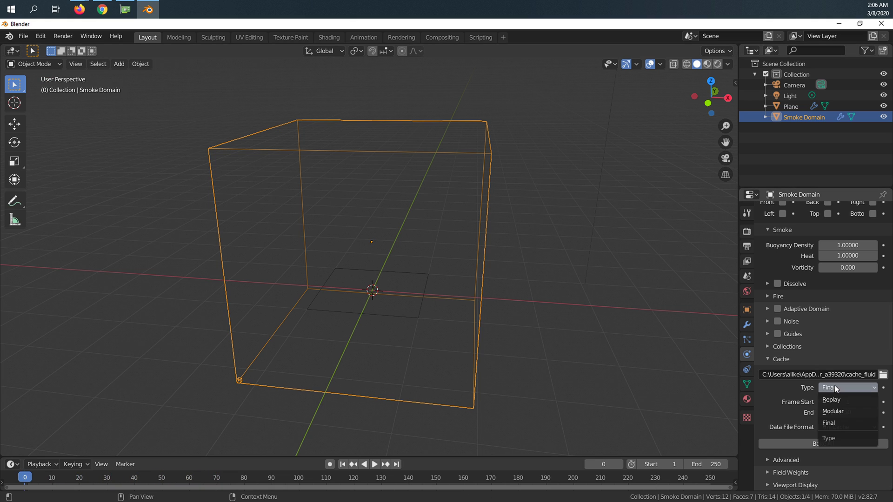
click(830, 399)
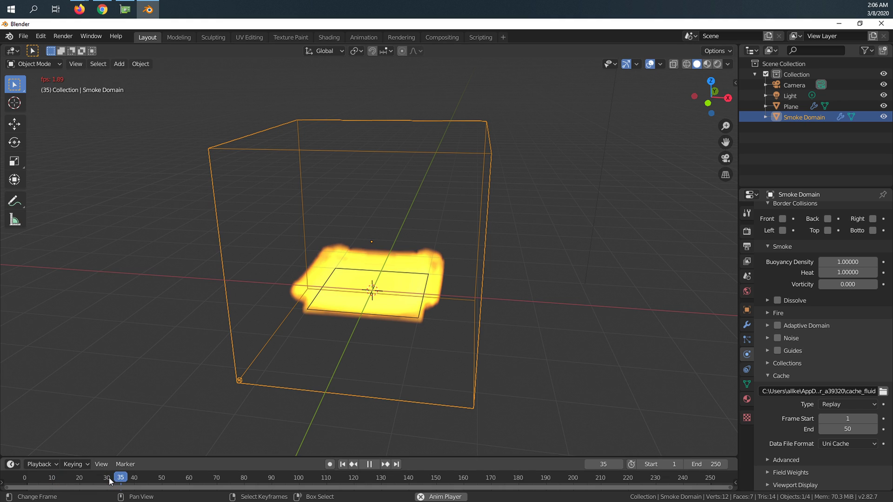
Replay the live fire from an earlier timeline frame and bring up the viewport's Area Options.
click(125, 478)
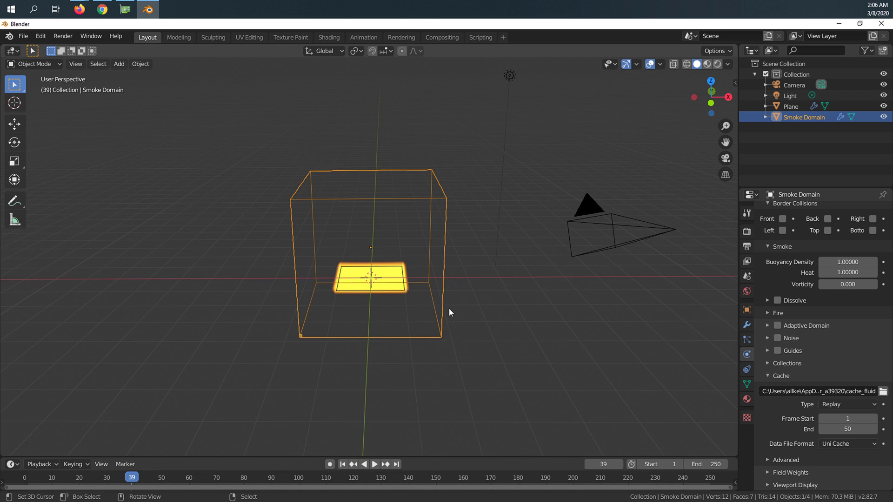
mouse_move(442, 329)
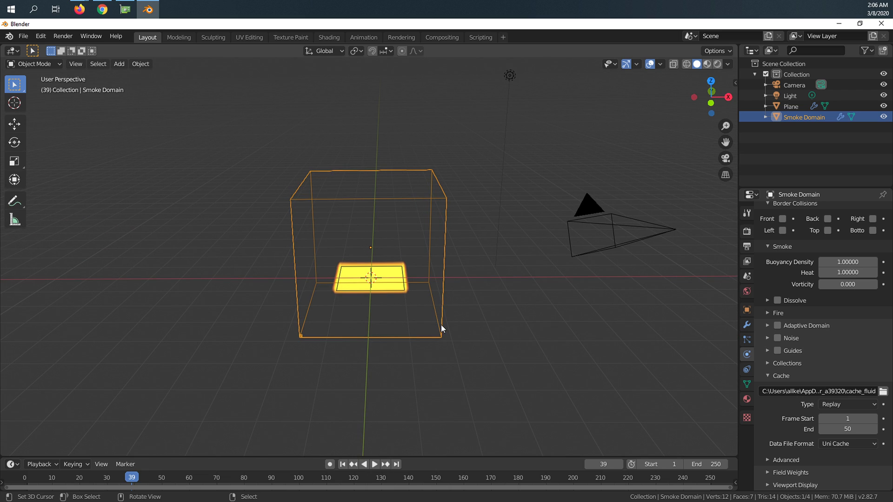
key(s)
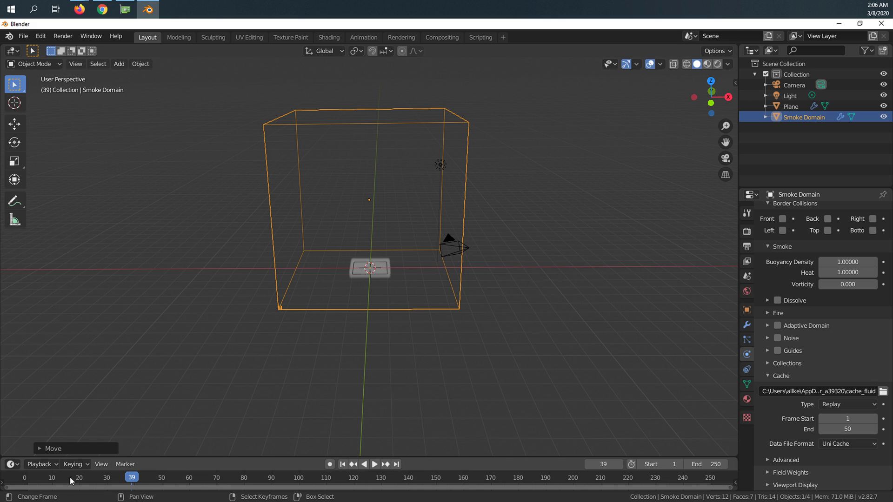
click(374, 464)
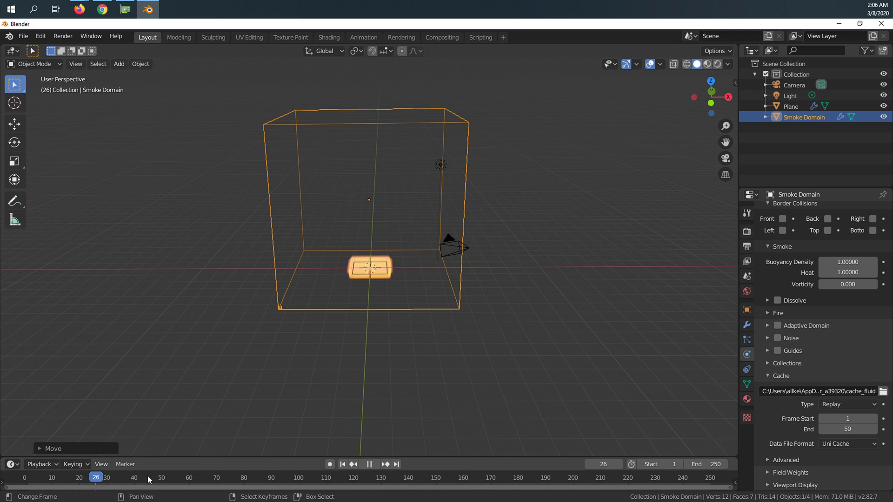
click(369, 464)
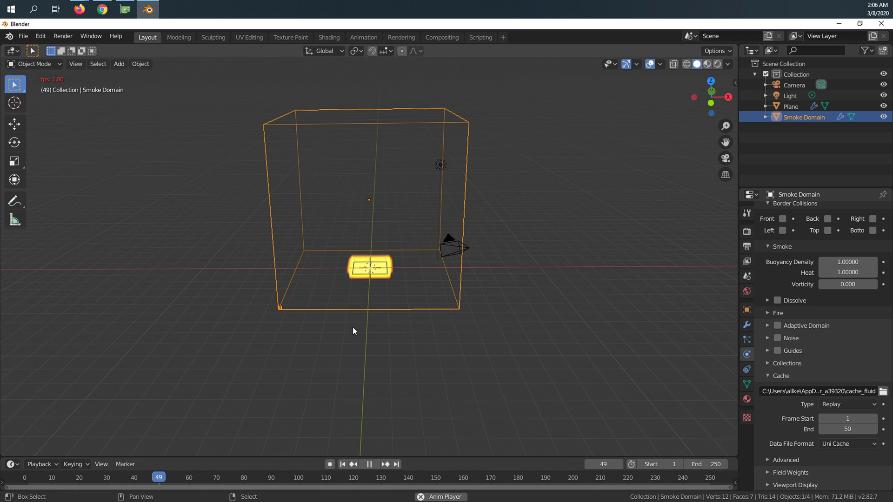
click(369, 464)
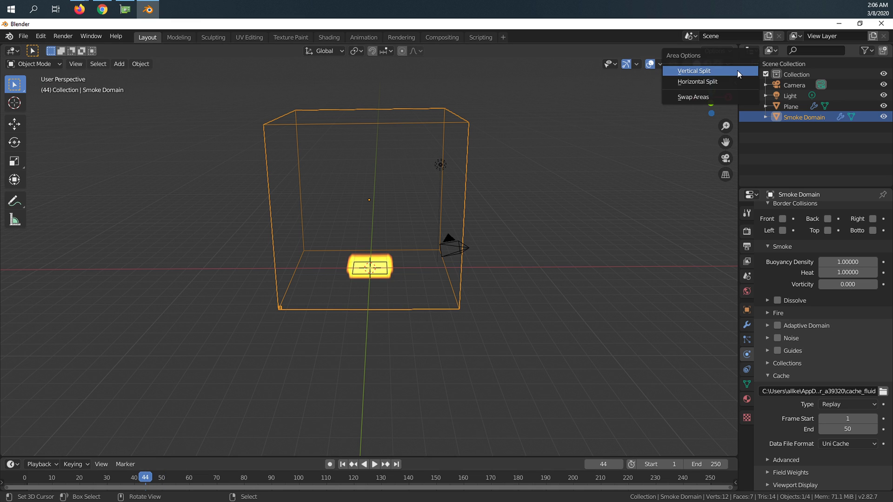
Vertical-split the viewport twice into three areas with a camera view, then select the Plane emitter.
click(694, 70)
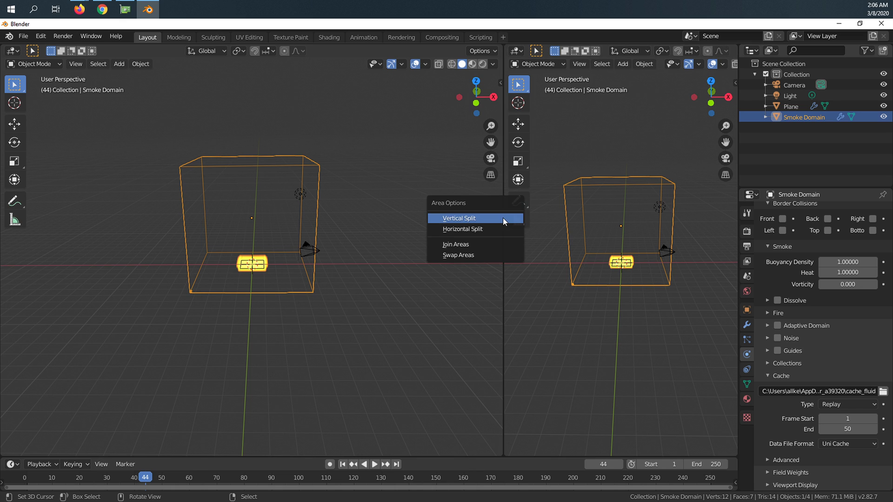
click(463, 228)
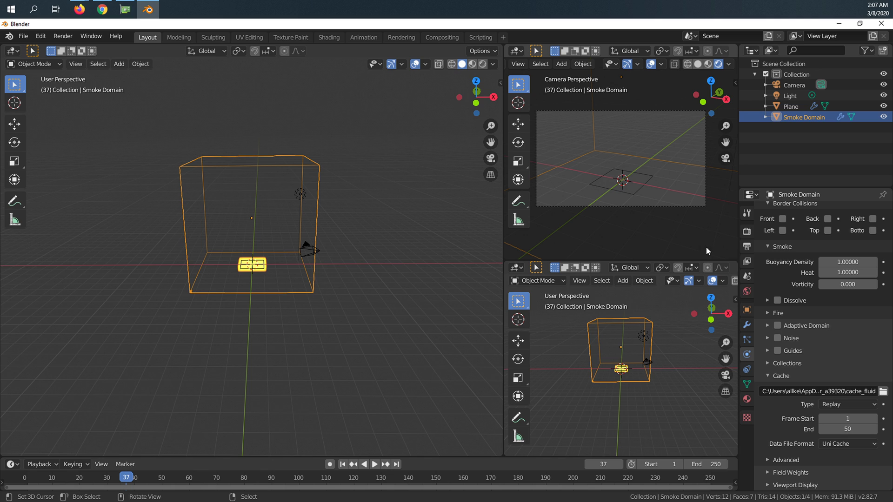
mouse_move(280, 272)
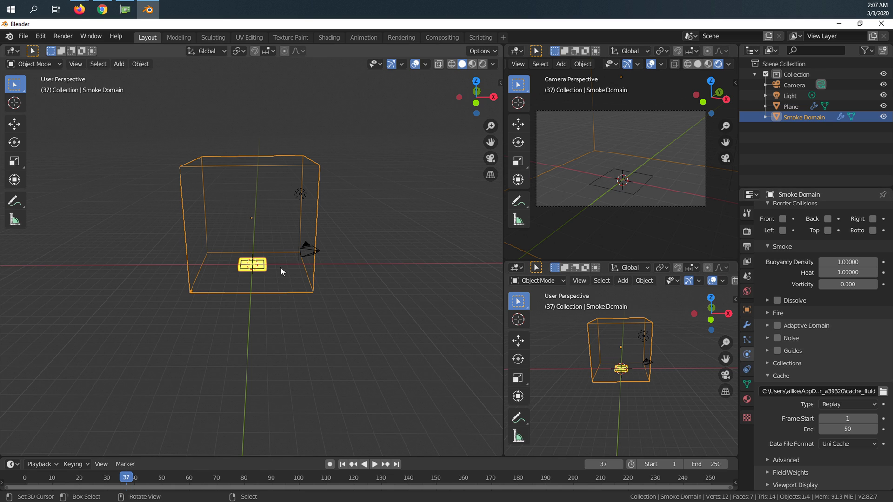
click(788, 106)
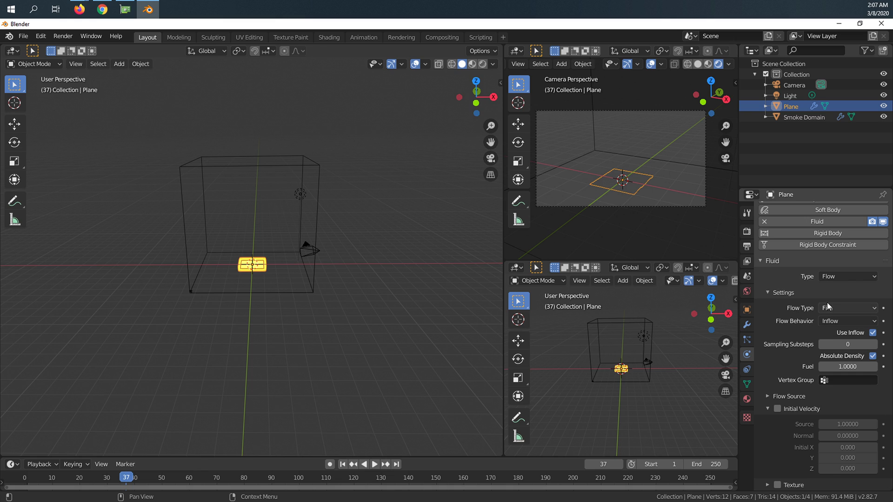
Change the lower-right area's editor type toward Shader Editor for material nodes.
click(846, 307)
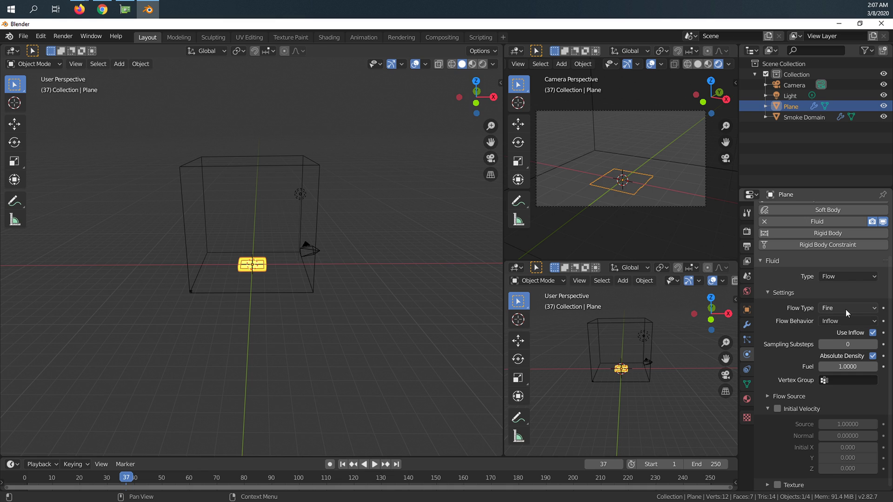
click(515, 268)
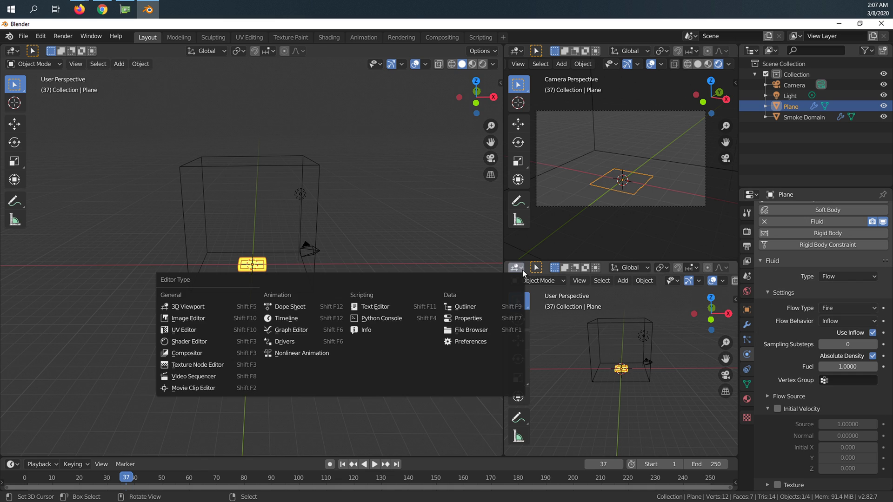
mouse_move(188, 319)
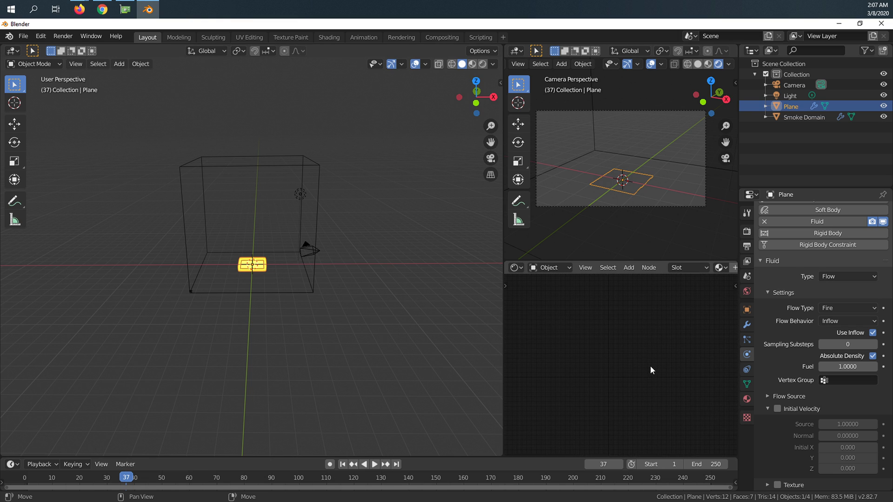
Raise the Smoke Domain's Principled Volume Blackbody Intensity to 0.5 and then 1.0.
click(803, 117)
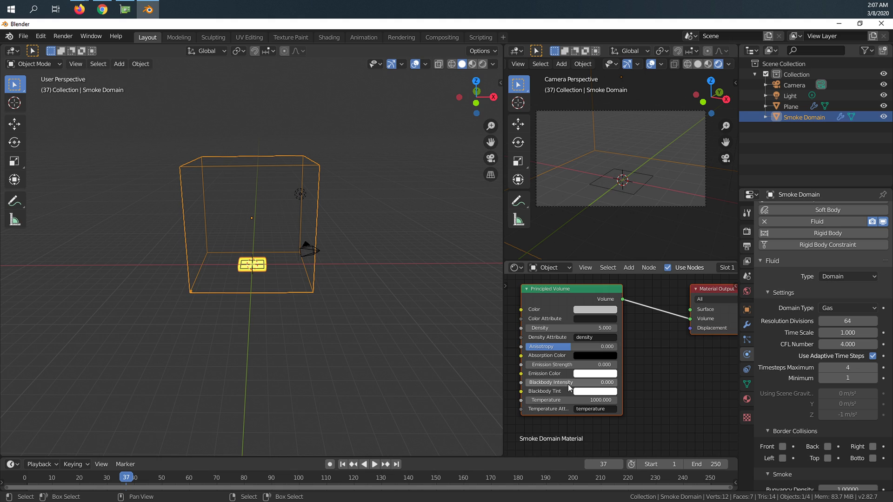
click(569, 382)
text(0.500)
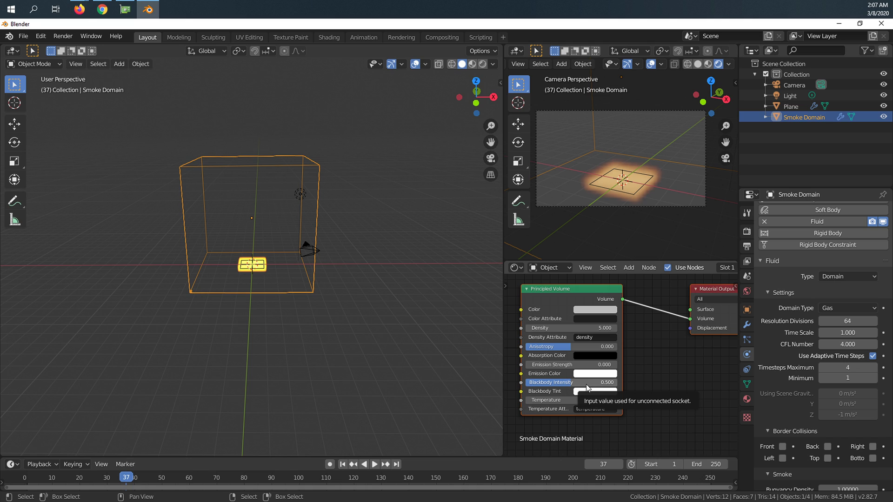
click(594, 382)
text(1.000)
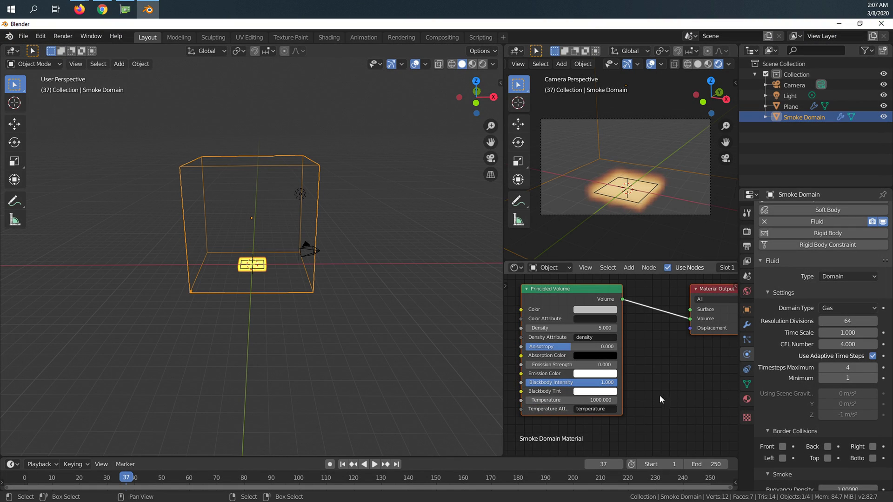
mouse_move(673, 393)
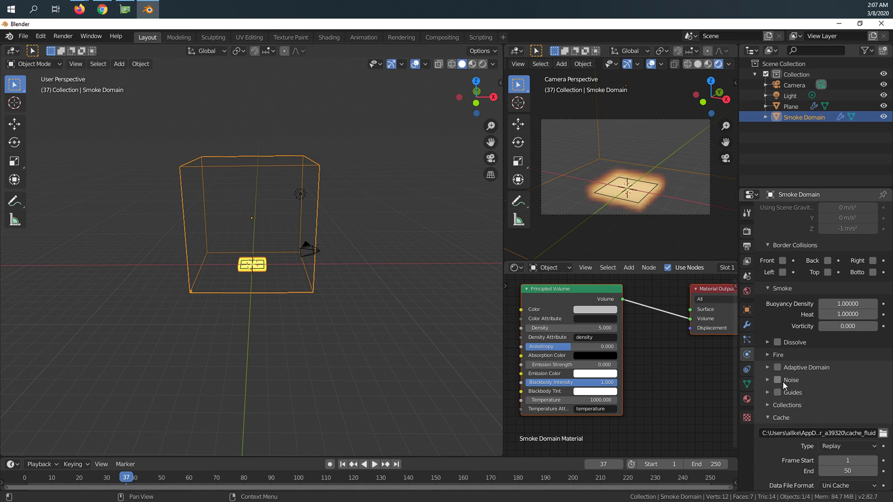
Switch the domain cache Type to Final and bake the tall fire column.
click(847, 404)
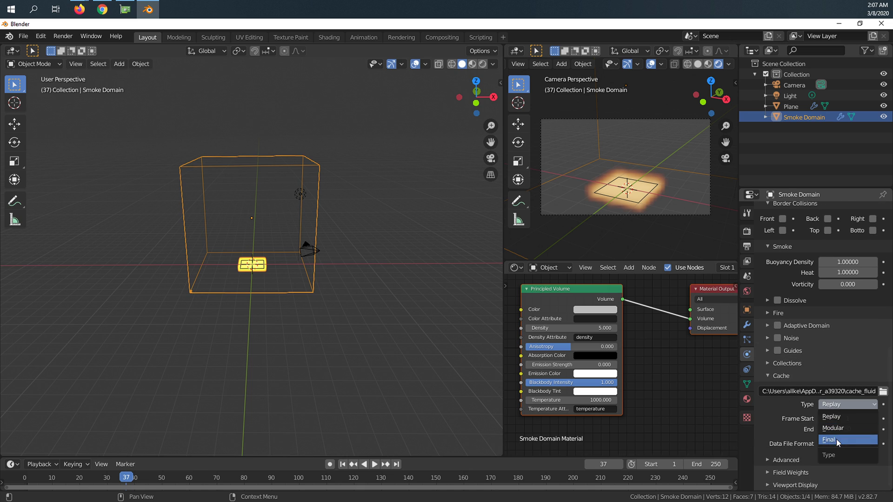
click(831, 439)
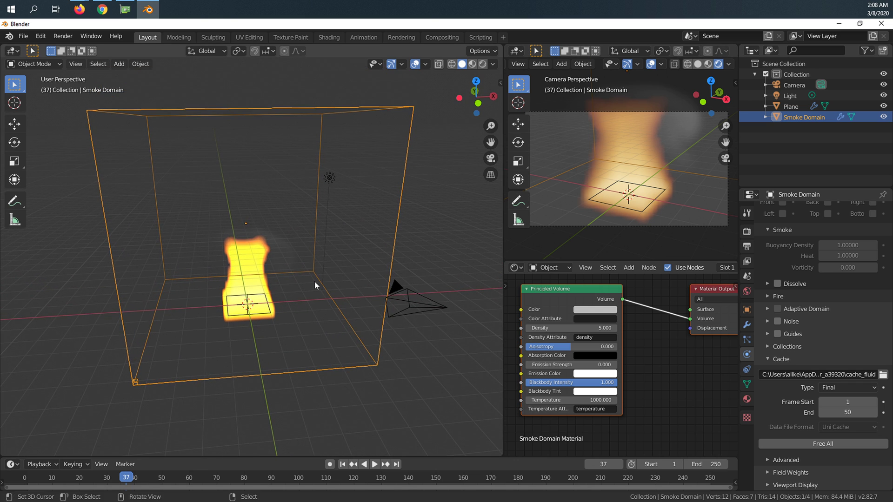
Orbit the 3D viewport to see the baked fire column from another angle.
drag(316, 284, 357, 267)
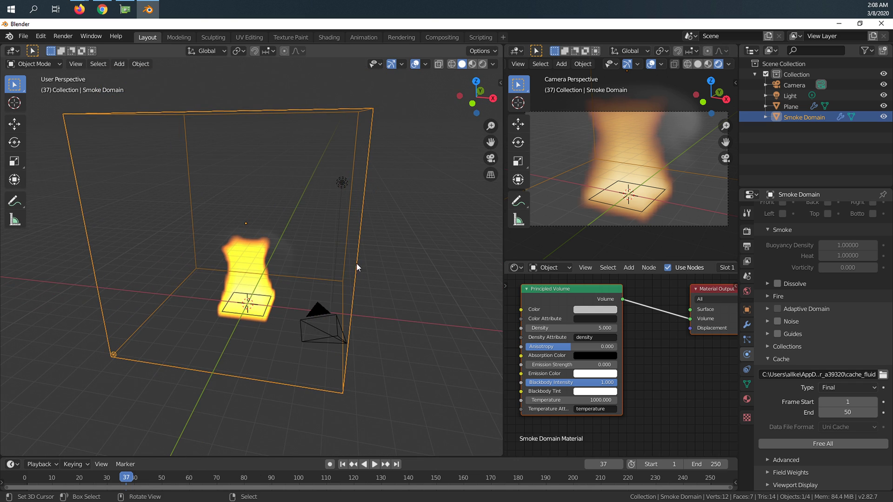
mouse_move(573, 147)
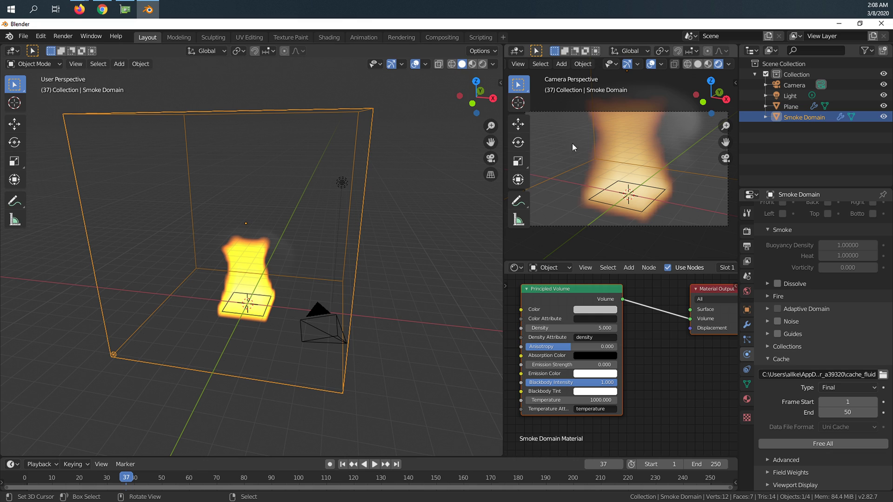
mouse_move(592, 203)
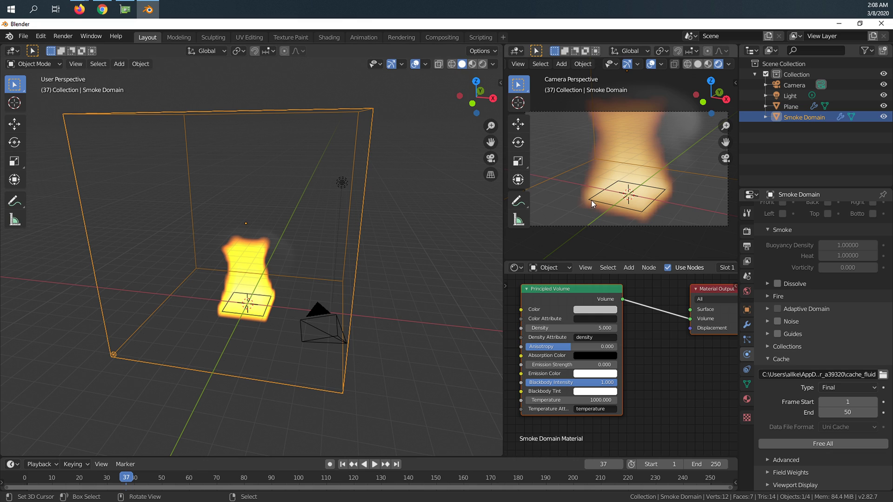
mouse_move(536, 190)
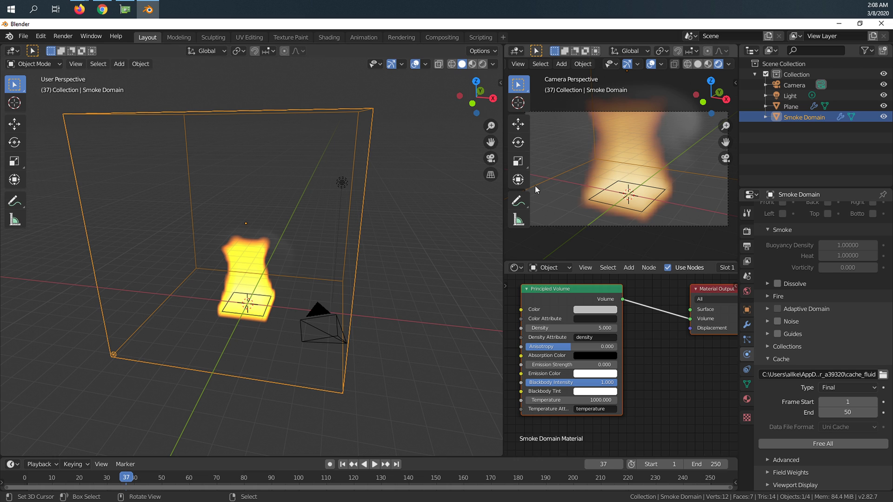